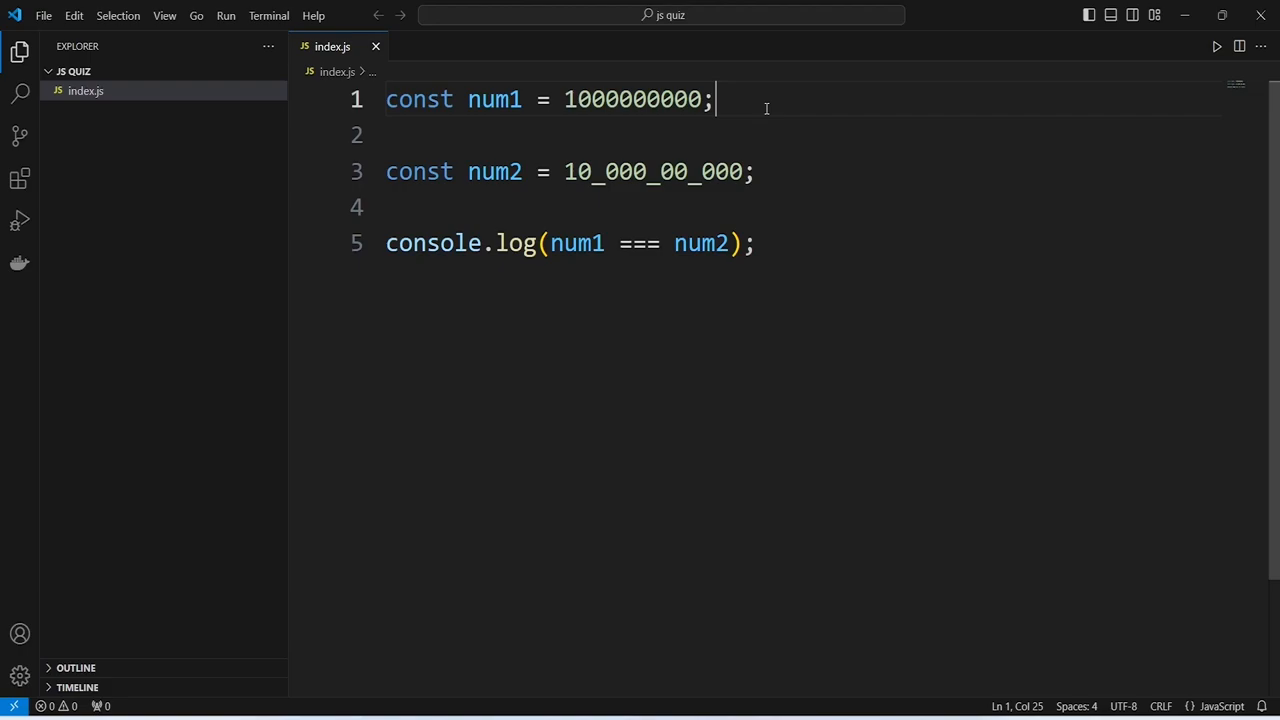
pyautogui.moveTo(533, 98)
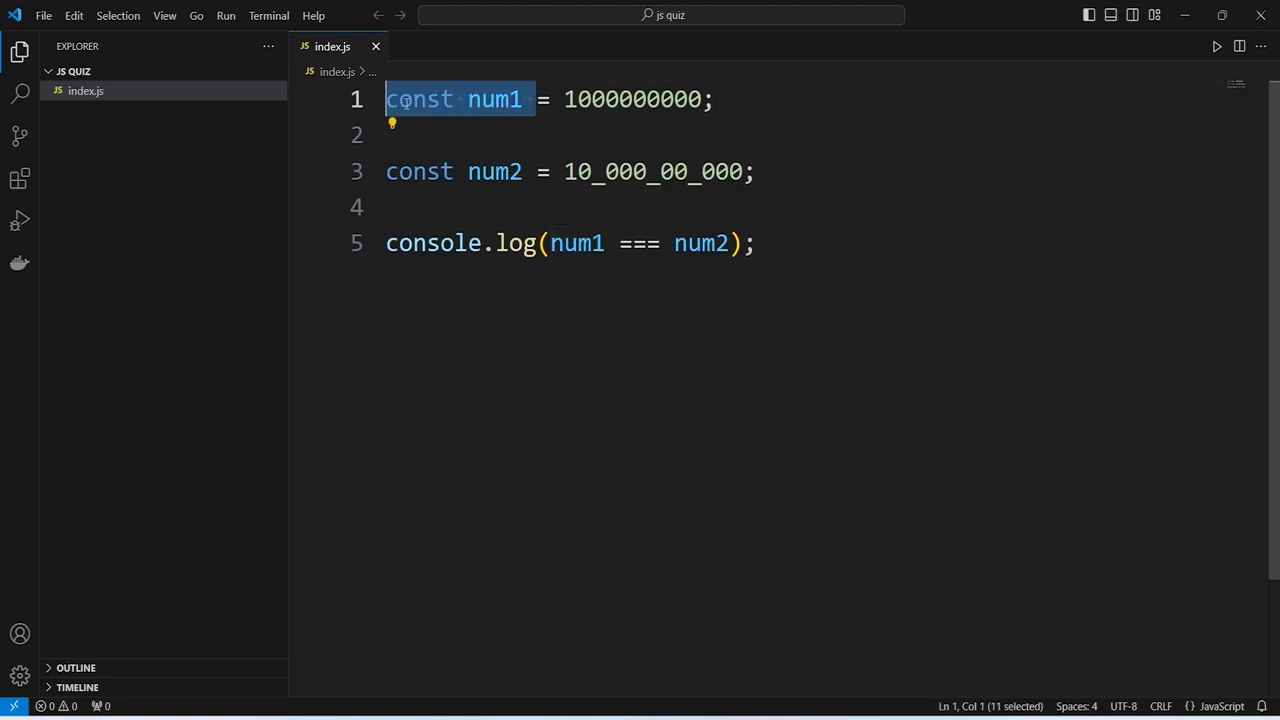
# Step: Highlight the num1 declaration and its assigned value while explaining the code
pyautogui.doubleClick(494, 99)
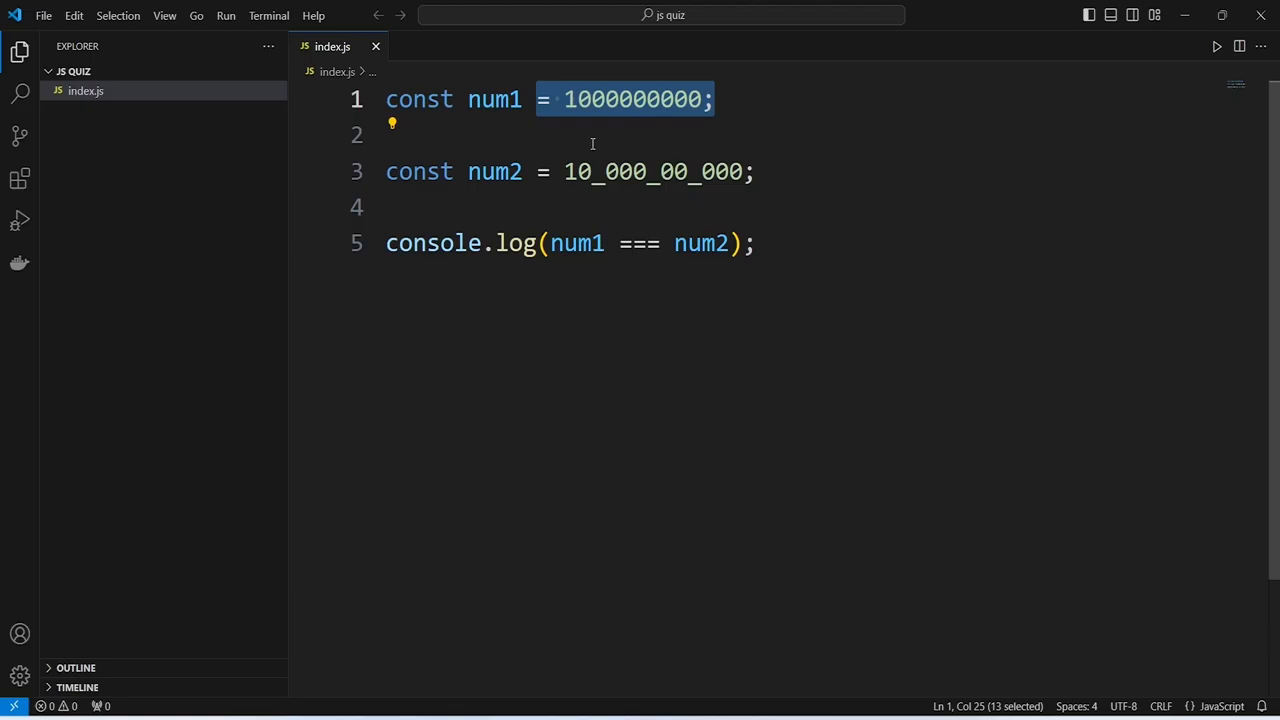
pyautogui.doubleClick(494, 171)
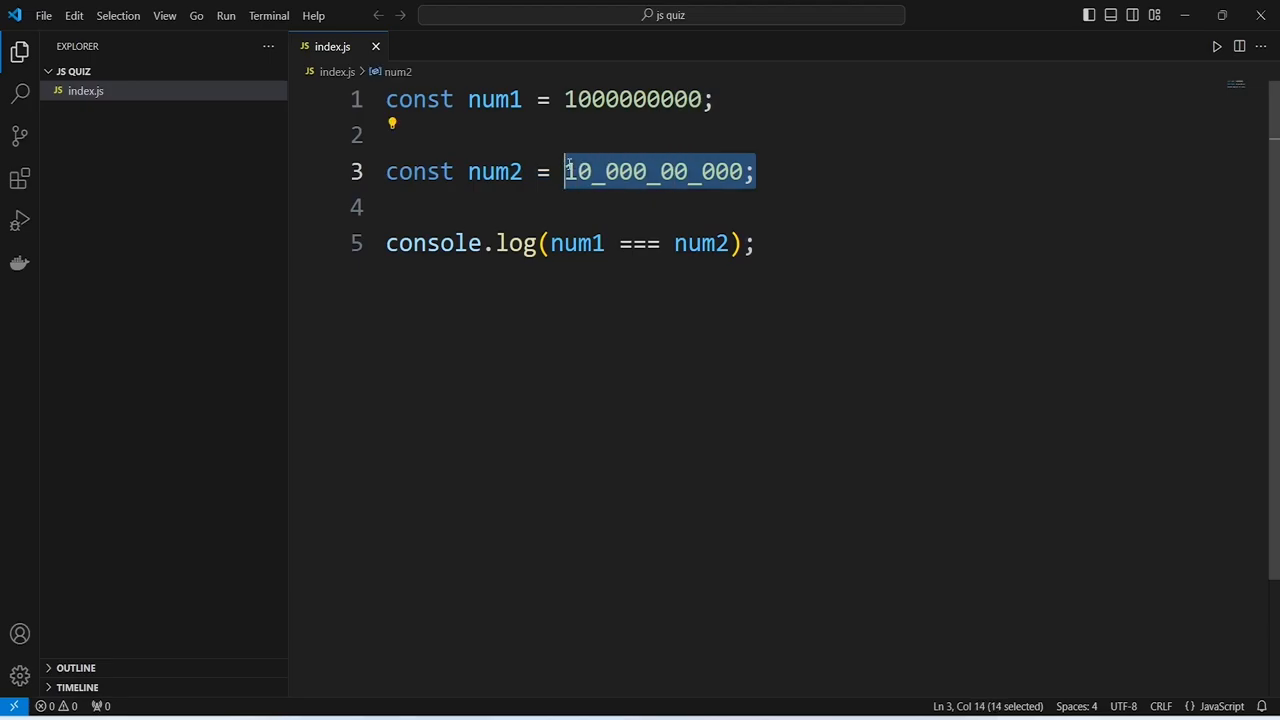
pyautogui.click(758, 171)
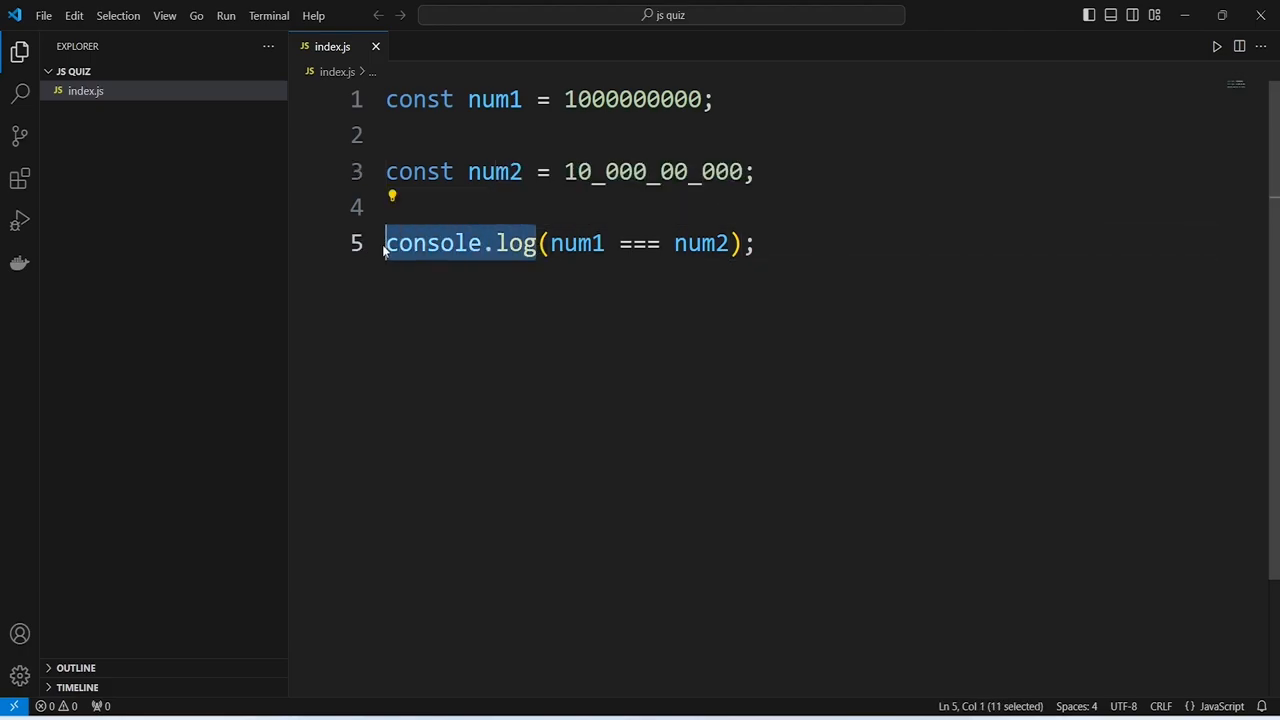
# Step: Append a //true comment at the end of line 5's console.log comparison
pyautogui.doubleClick(577, 243)
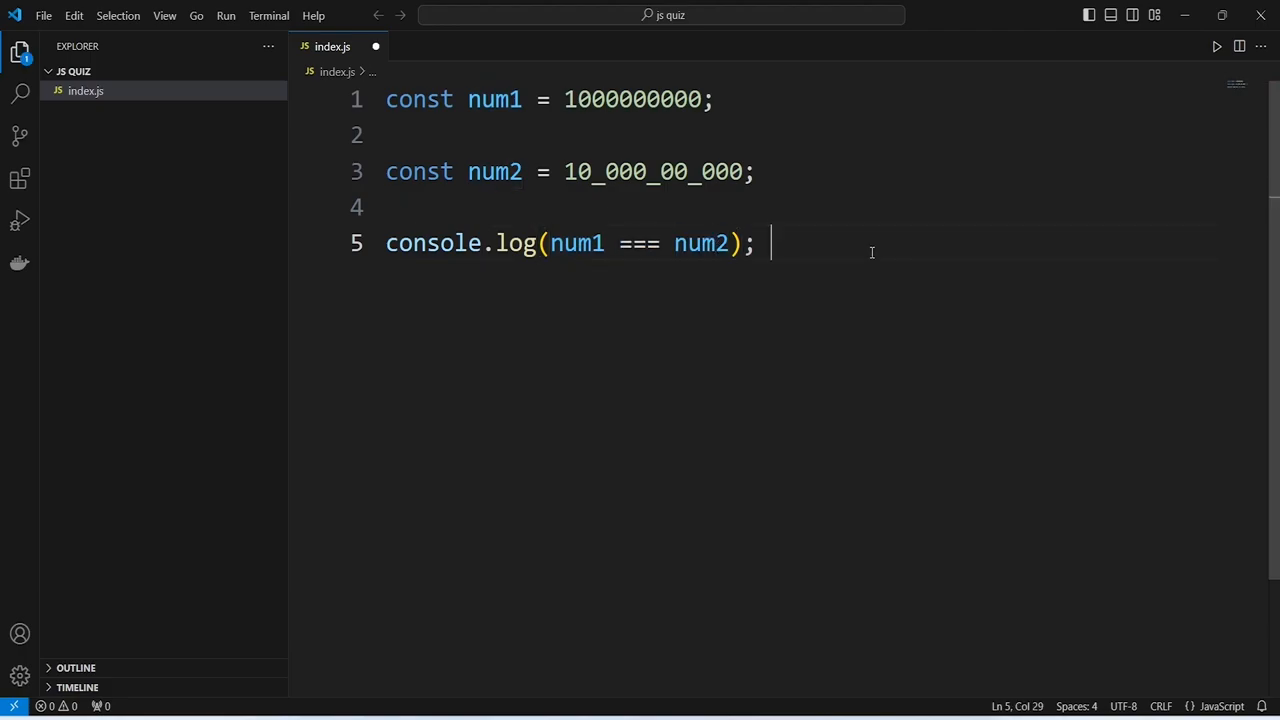
pyautogui.write('//t')
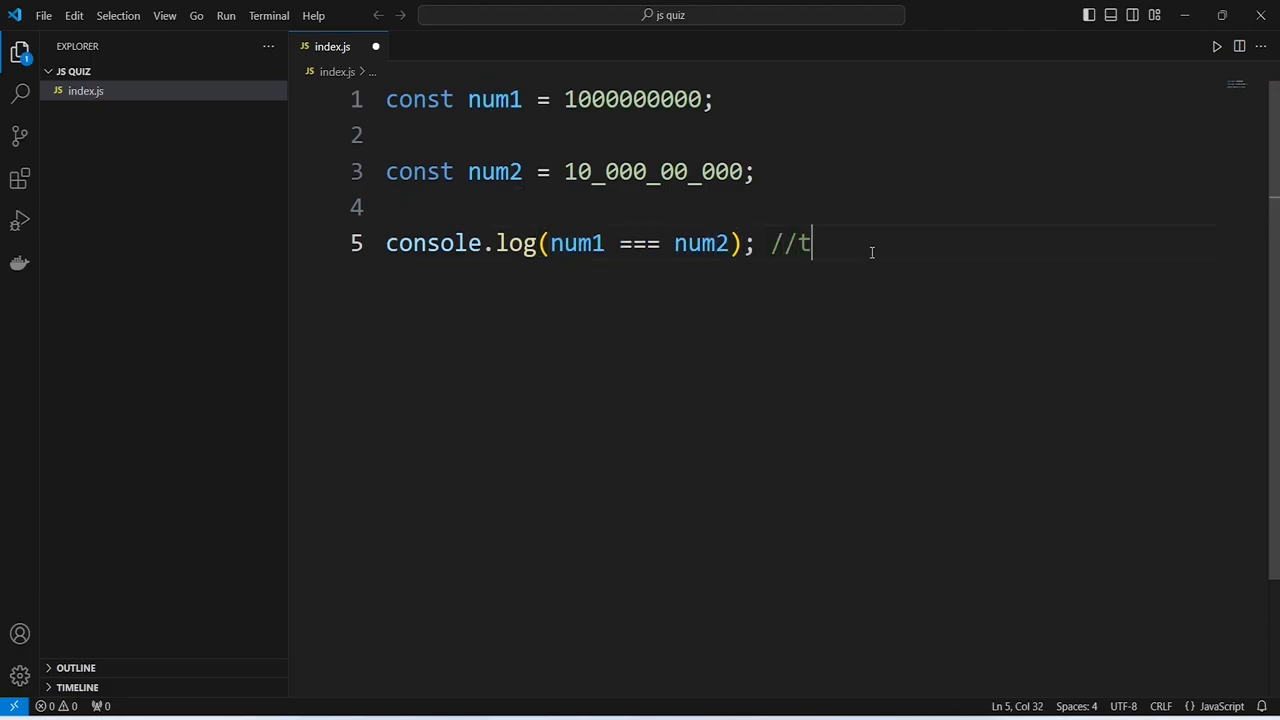
pyautogui.write('rue')
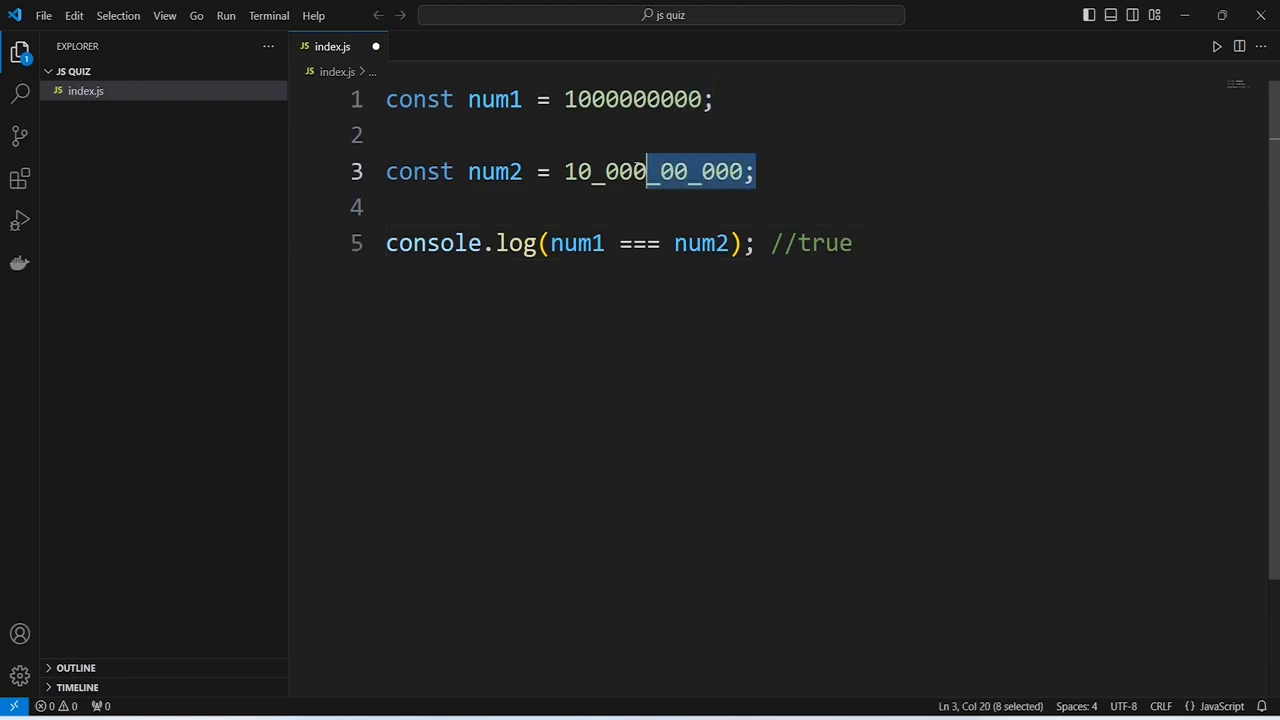
pyautogui.moveTo(648, 171); pyautogui.dragTo(563, 171)
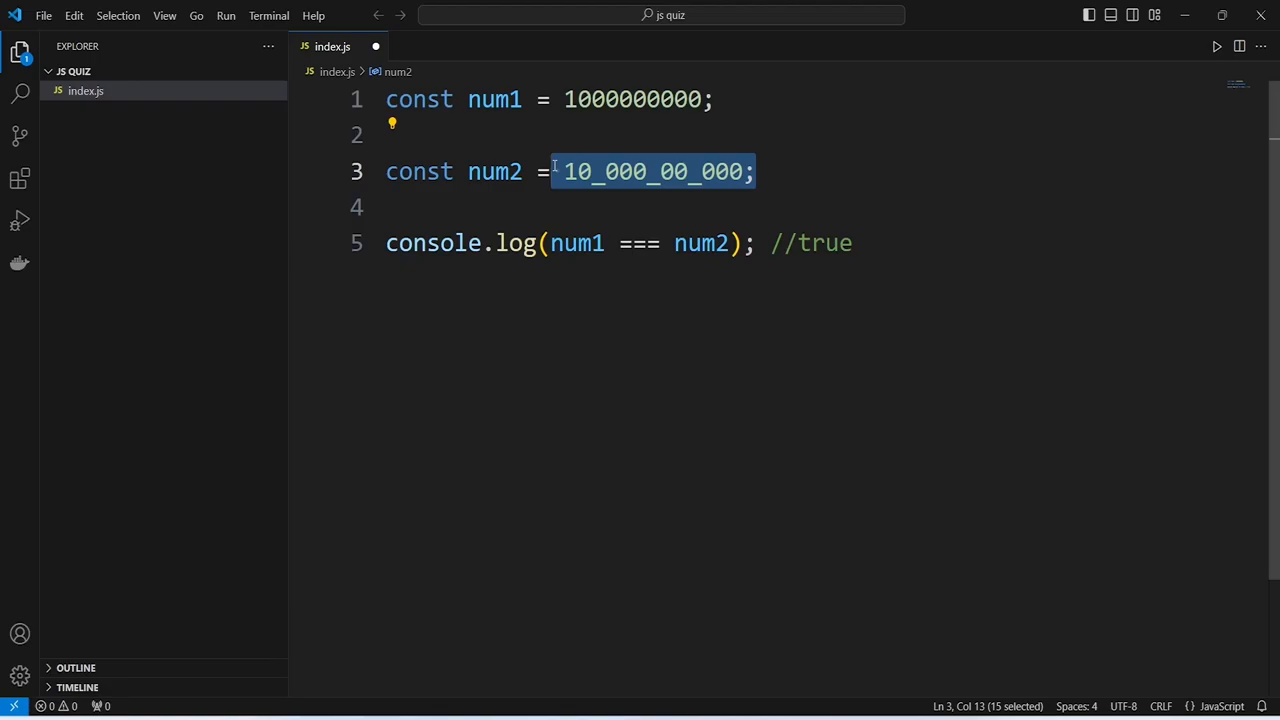
pyautogui.moveTo(775, 172)
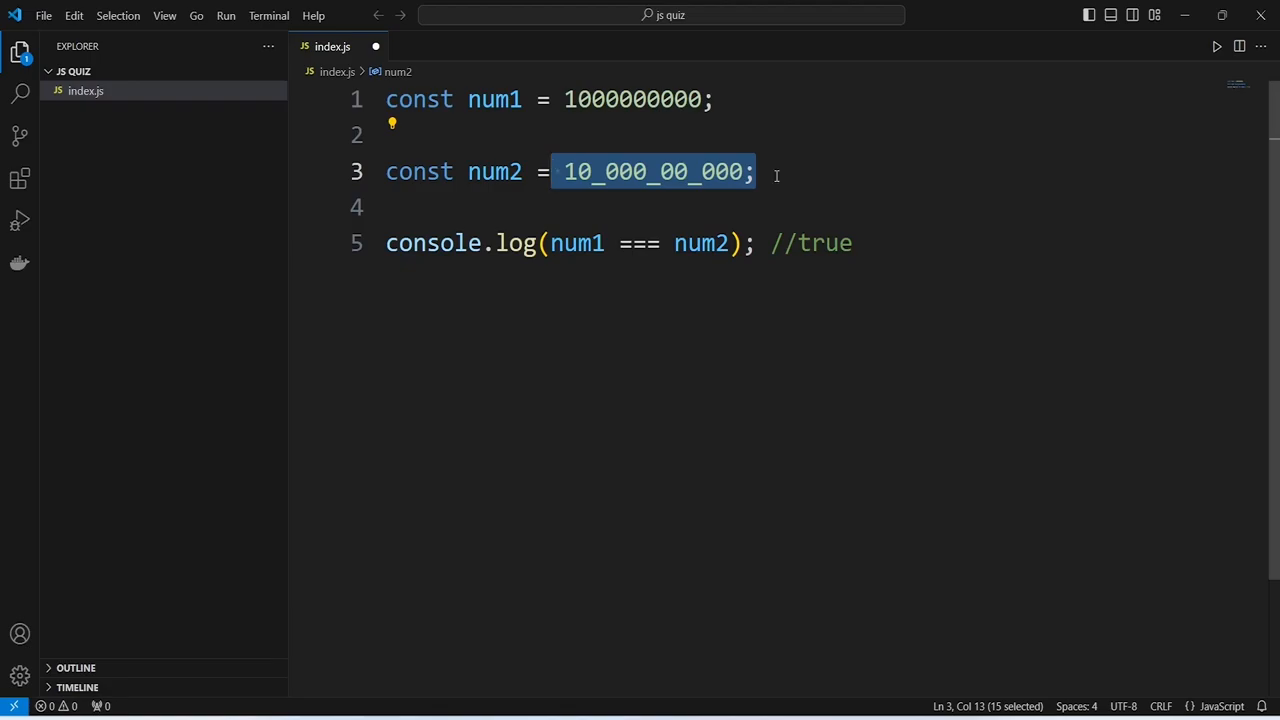